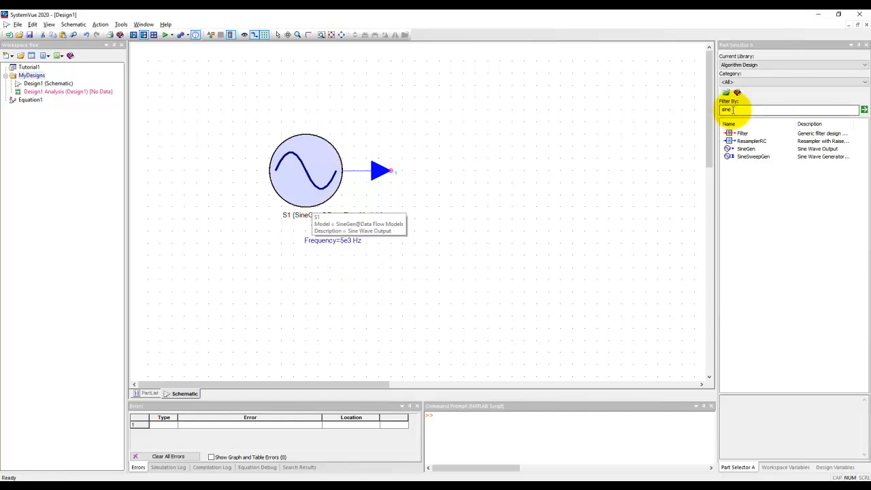
mouse_move(369, 178)
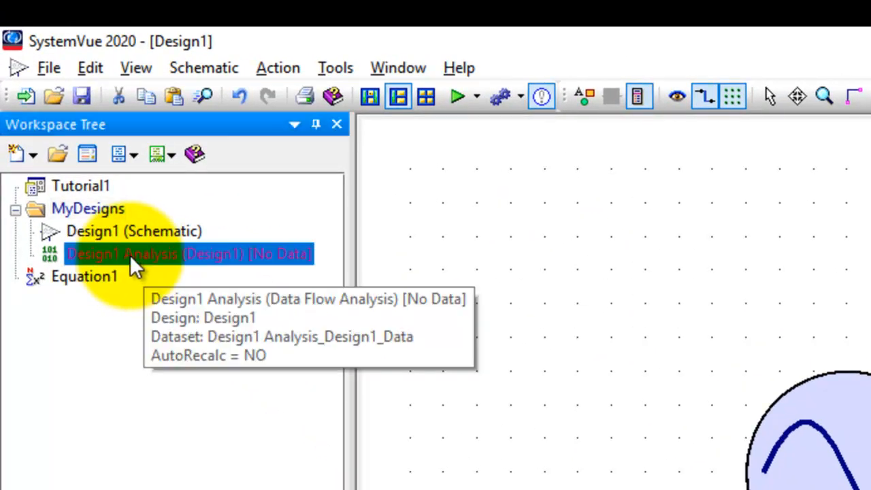
mouse_move(161, 333)
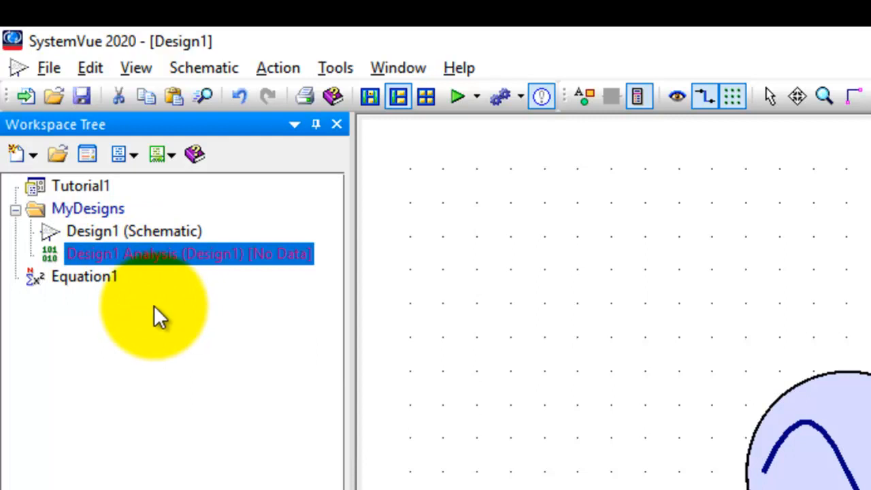
Review the add options for MyDesigns and dismiss them without adding anything
right_click(87, 208)
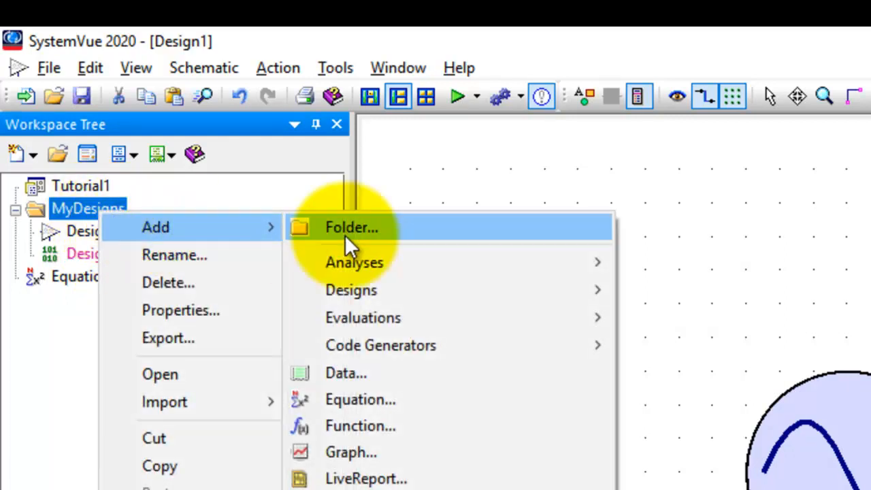
mouse_move(354, 263)
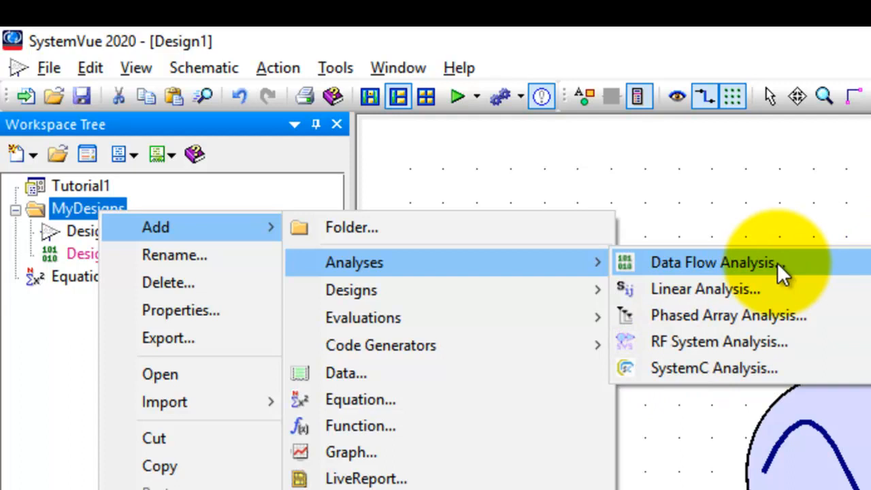
left_click(713, 264)
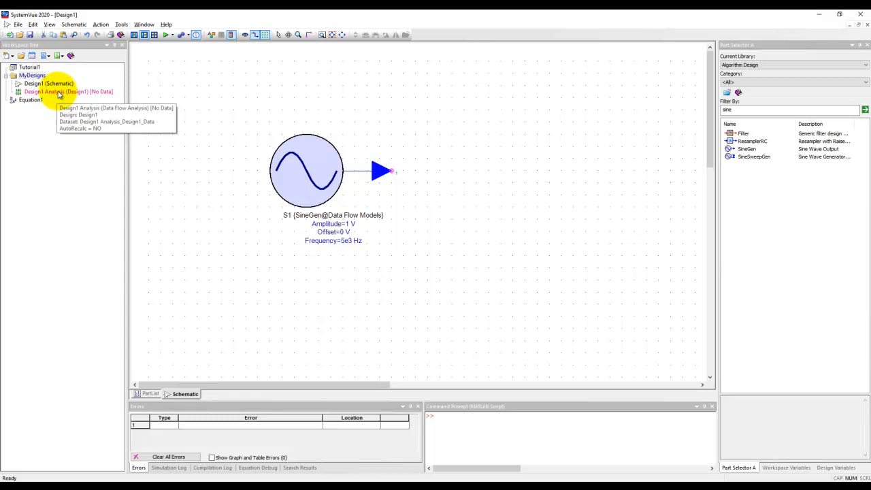
Rename the Design1 data flow analysis to myDF in its settings
double_click(59, 90)
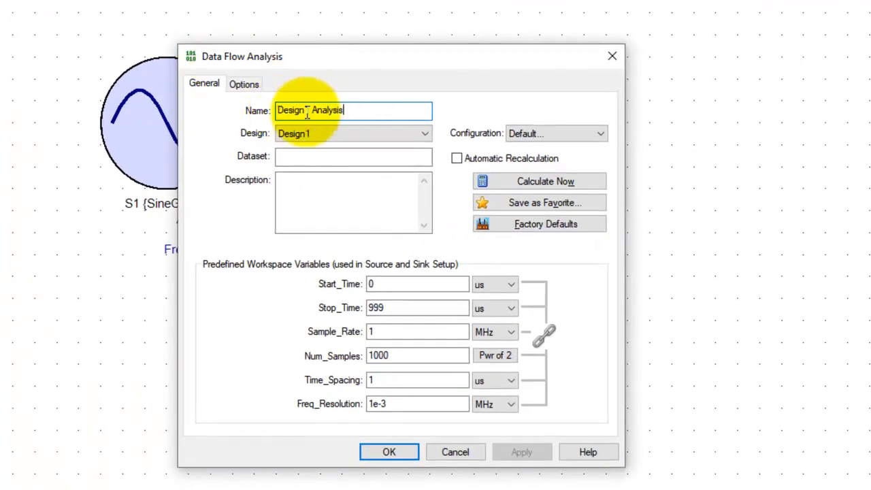
type("m")
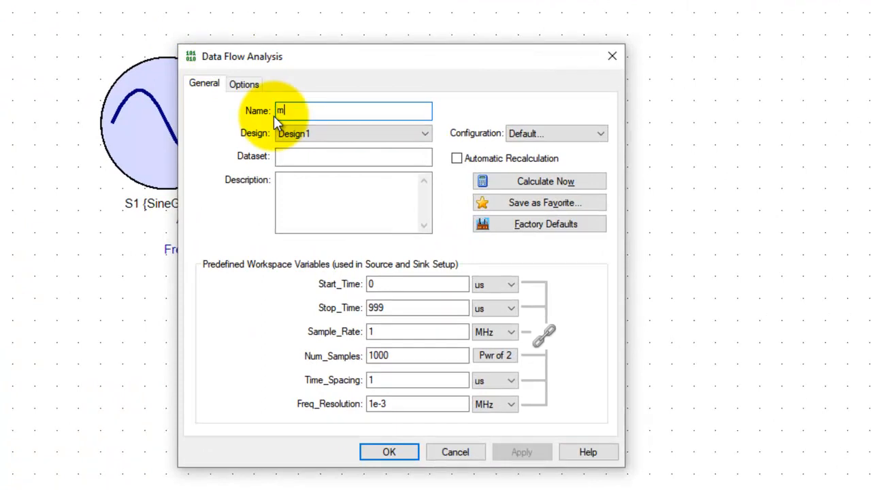
type("yDF")
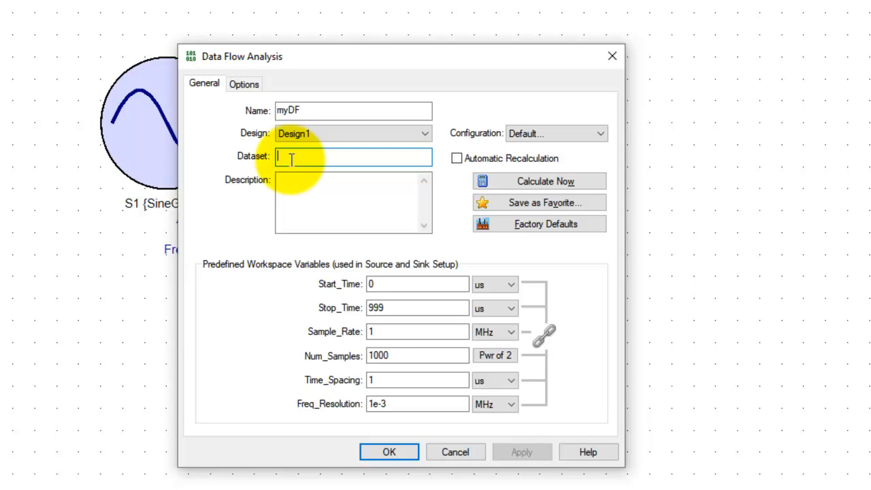
type("myDF")
type("myData")
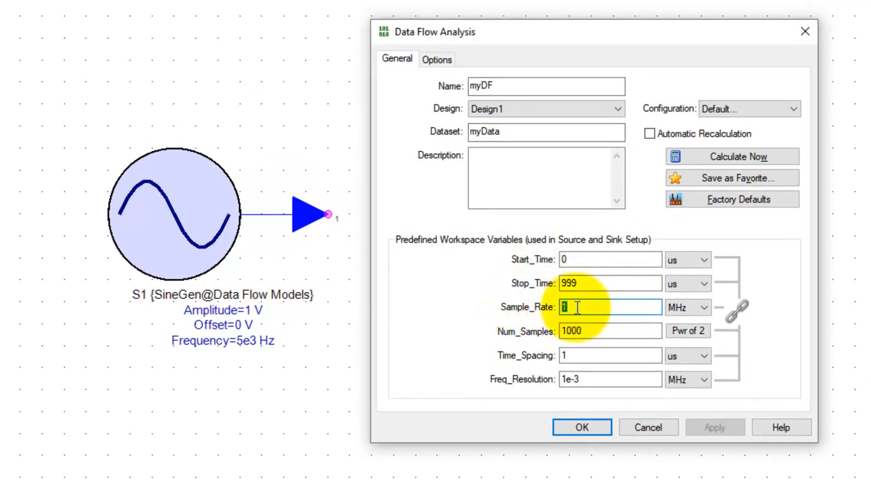
Set Sample_Rate to 25 kHz and Num_Samples to 1024, confirming 1024 in the power-of-two list
type("25")
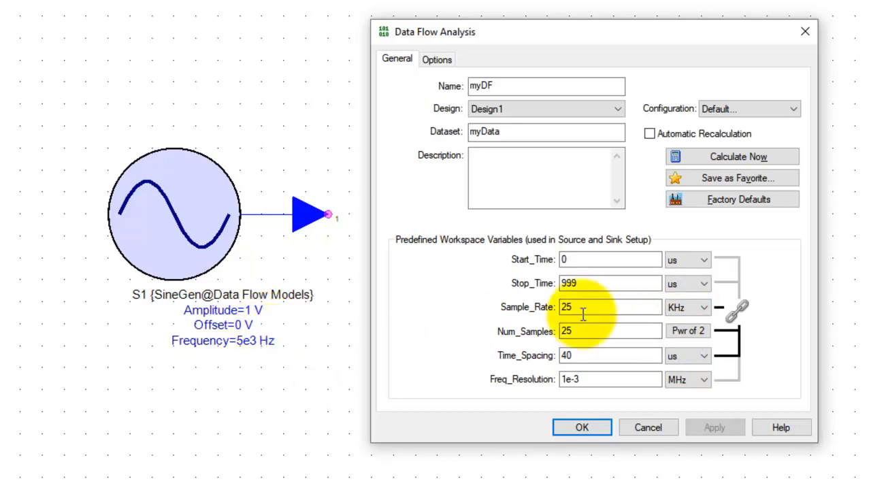
left_click(610, 333)
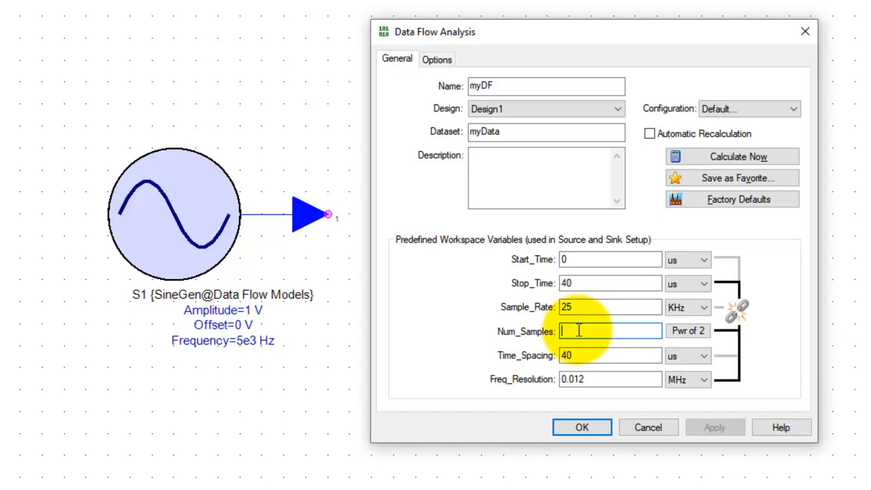
type("10244")
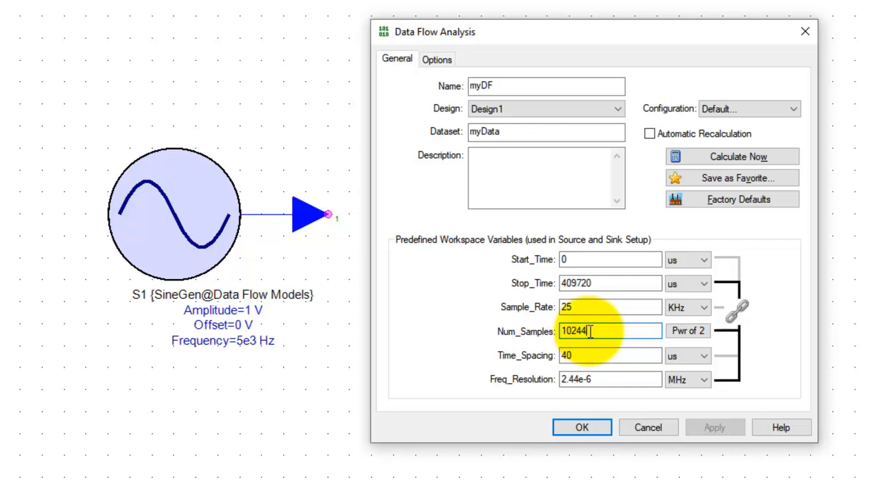
mouse_move(596, 283)
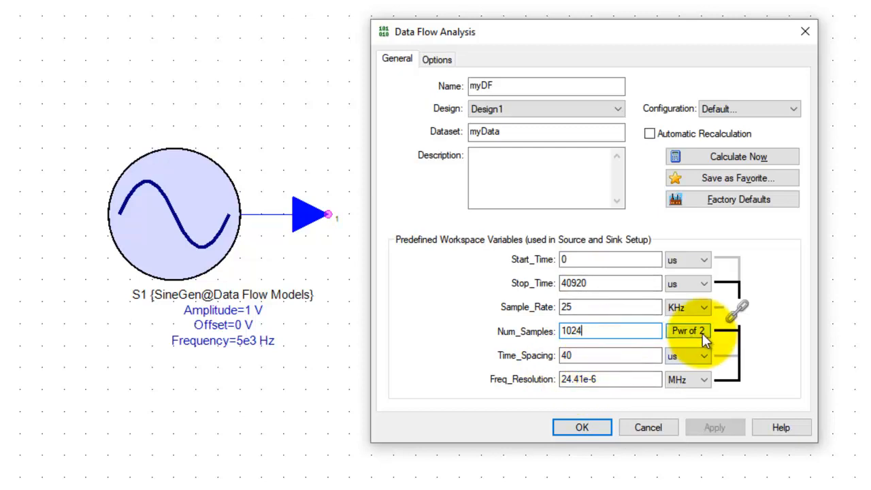
left_click(708, 332)
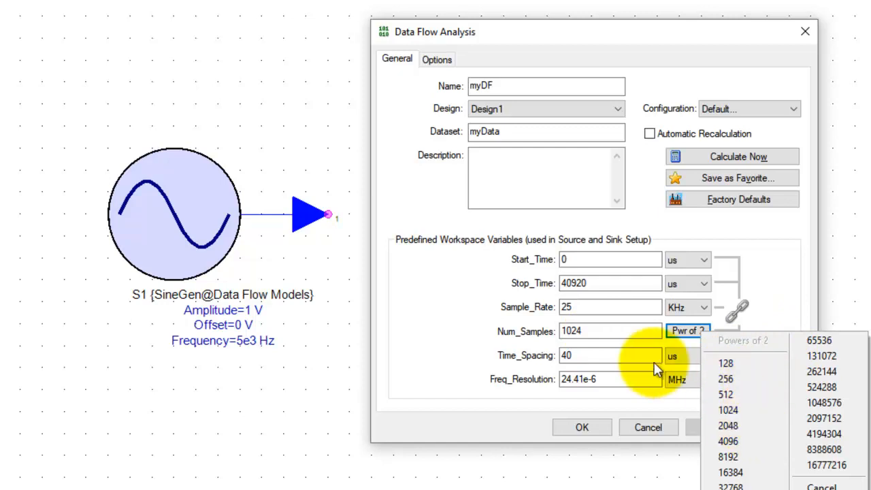
left_click(731, 411)
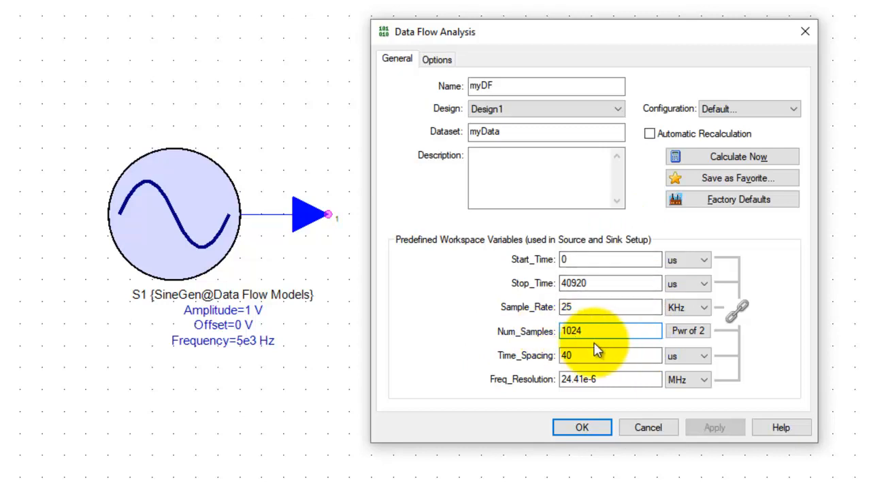
left_click(580, 427)
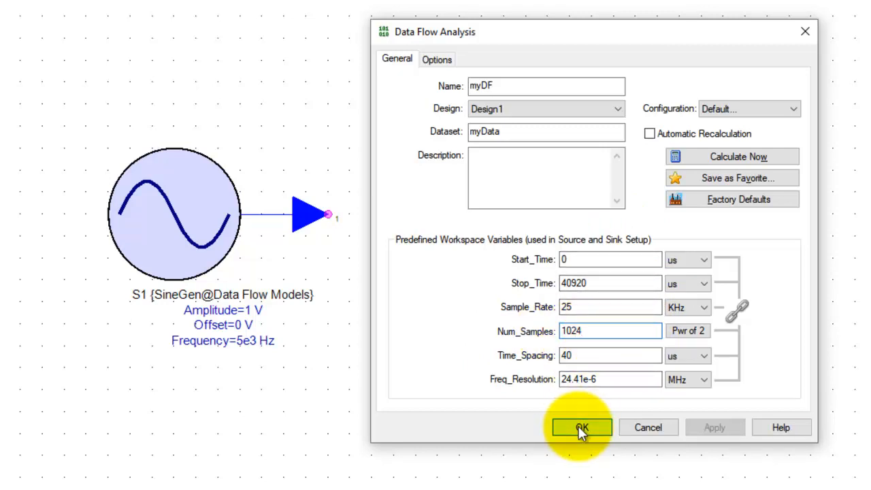
Confirm the myDF analysis settings so it appears in the workspace
left_click(580, 427)
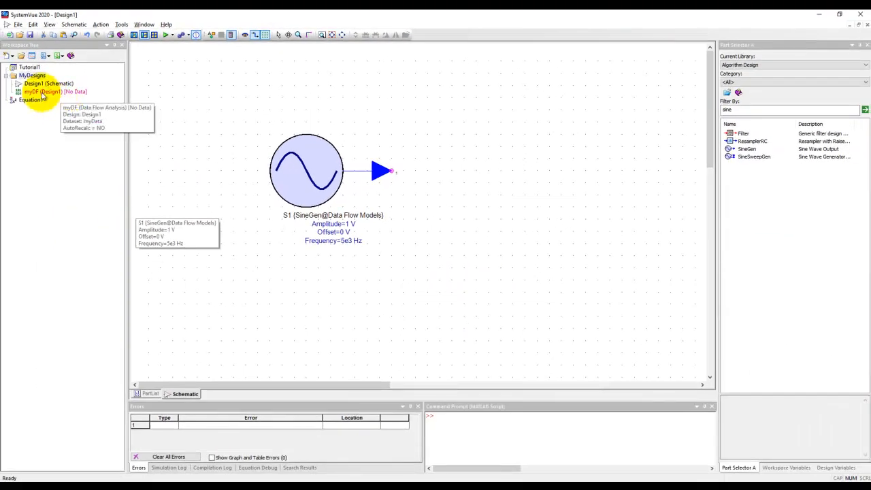
mouse_move(166, 101)
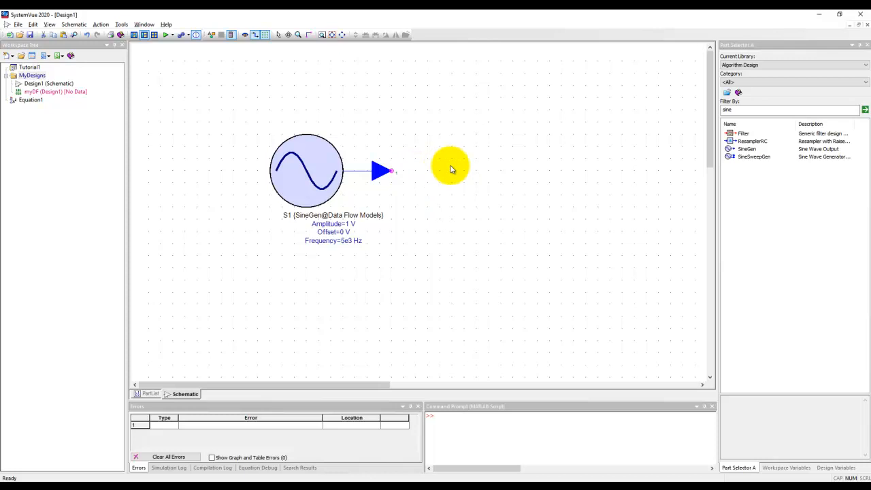
mouse_move(461, 184)
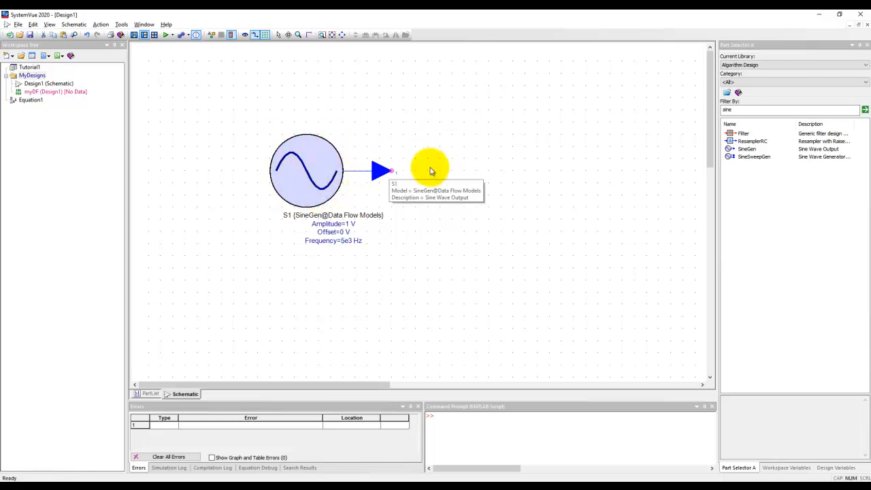
mouse_move(440, 168)
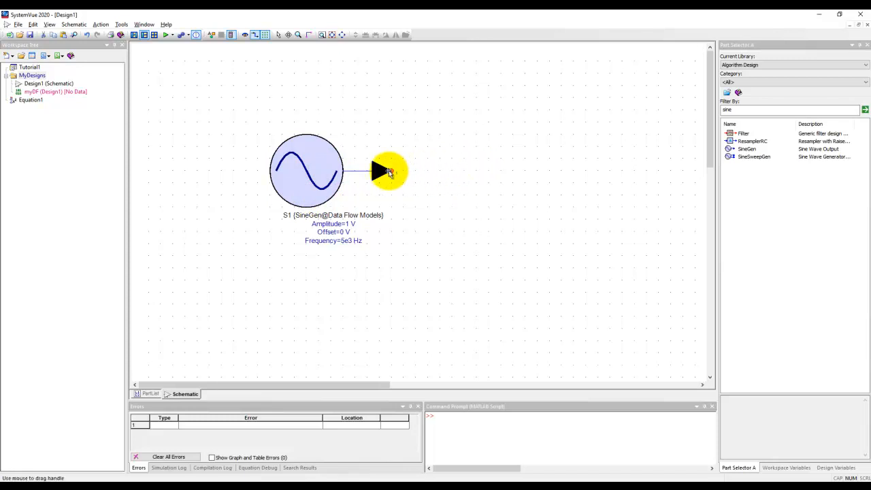
mouse_move(66, 100)
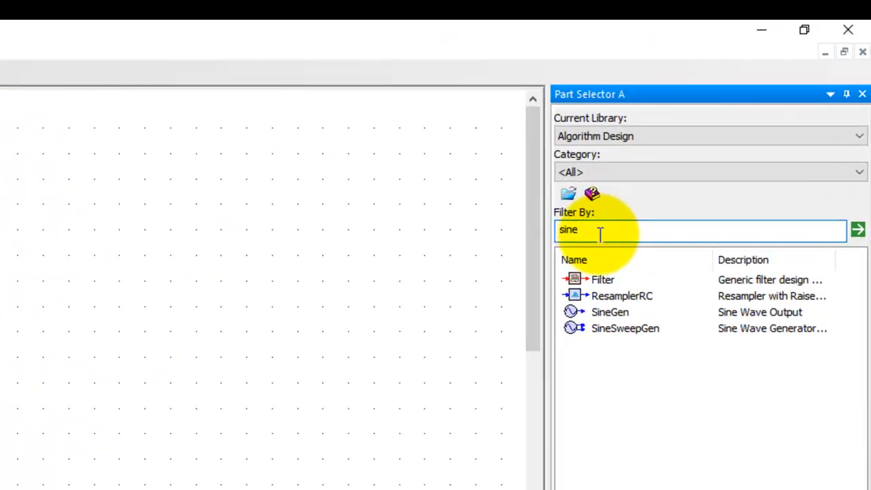
Filter the Part Selector by 'sink' and pick the Data Sink part
type("sink")
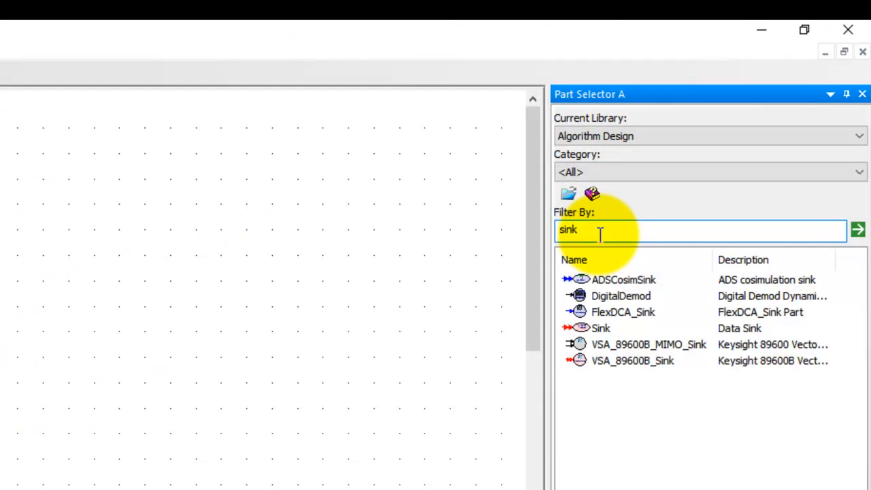
mouse_move(587, 319)
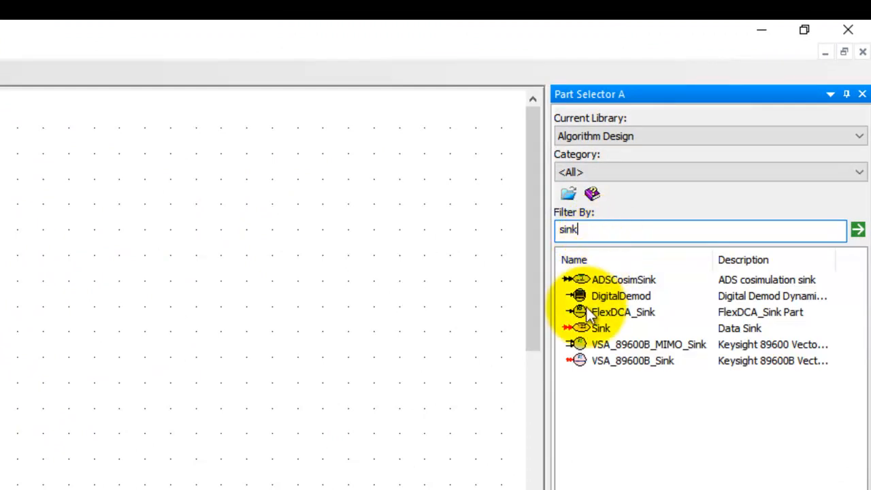
left_click(602, 328)
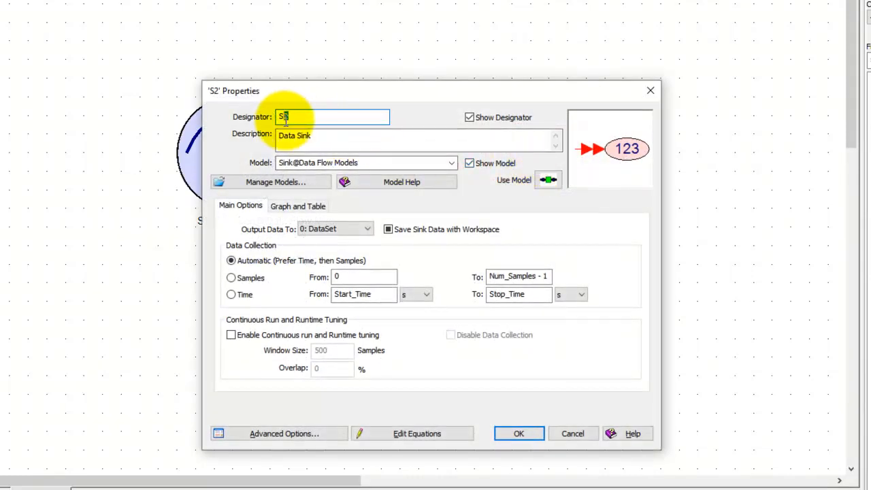
Set the SineOut sink's data collection to Automatic (Prefer Time, then Samples) and confirm
type("ineOut")
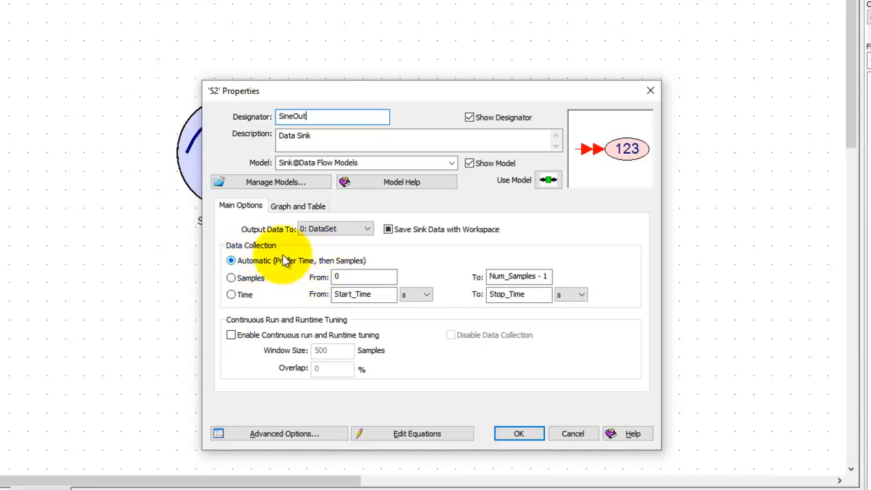
mouse_move(256, 287)
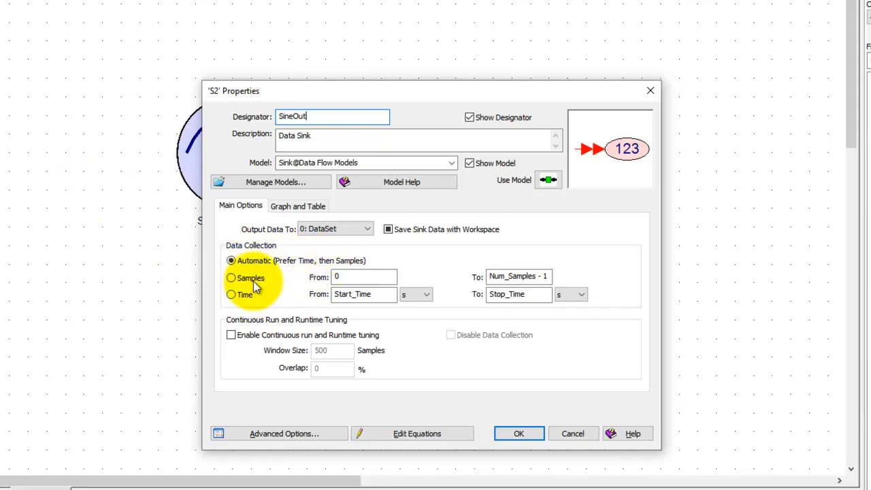
left_click(231, 278)
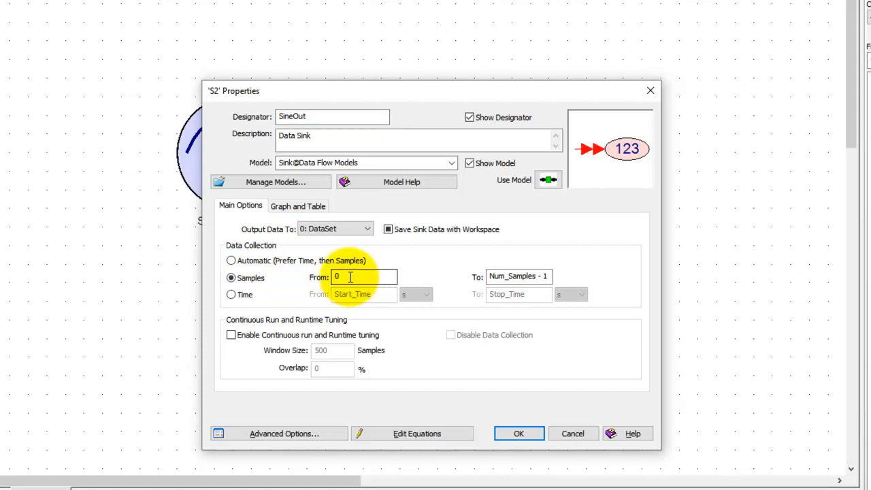
mouse_move(392, 276)
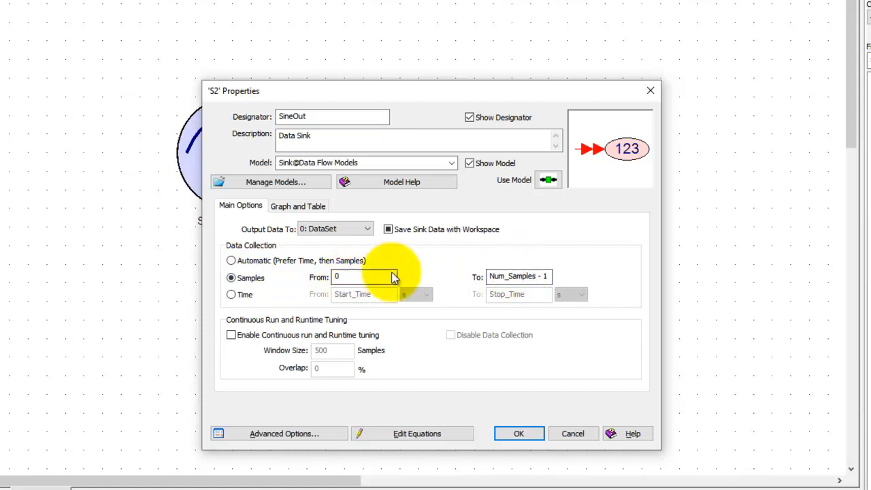
left_click(224, 294)
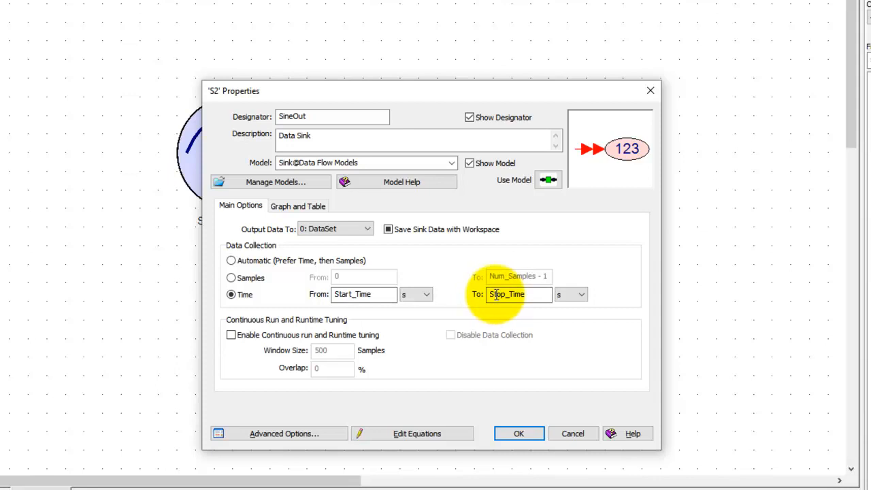
left_click(222, 260)
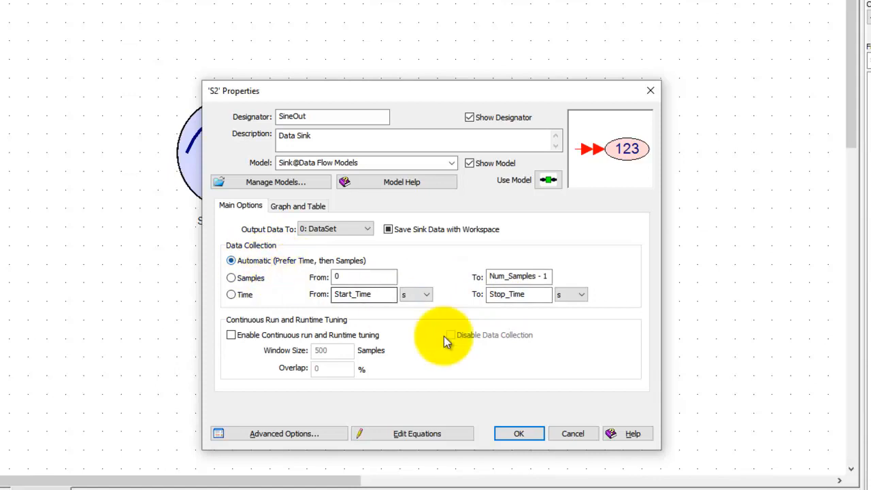
left_click(519, 433)
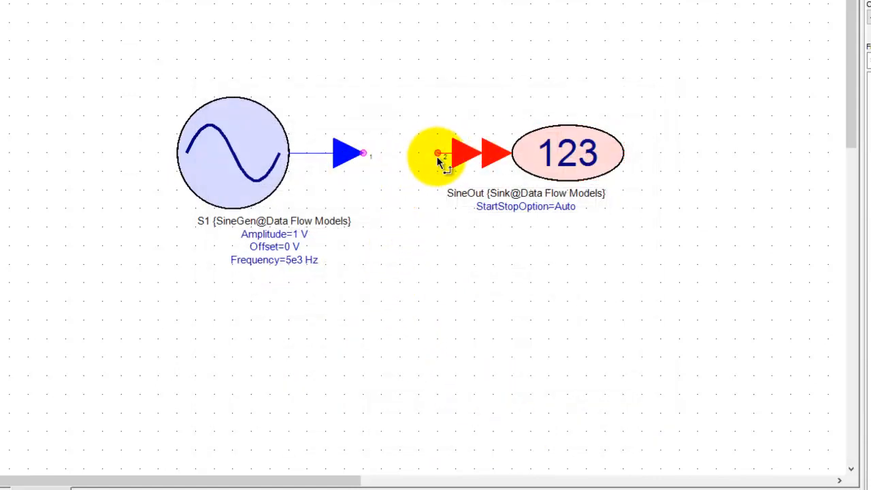
mouse_move(385, 196)
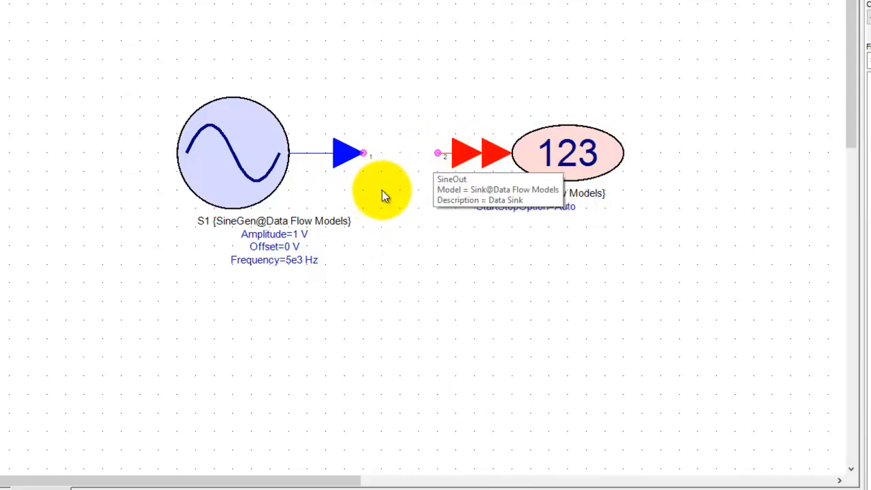
mouse_move(363, 152)
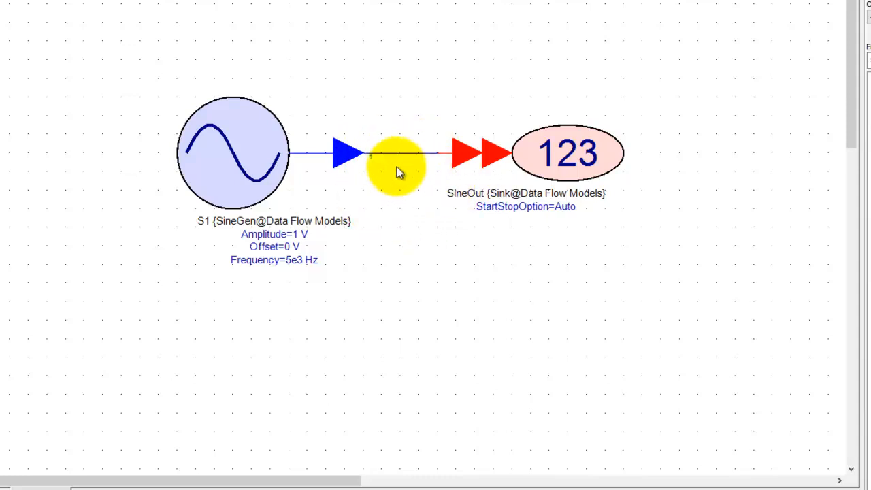
Wire the SineGen output to the SineOut input and place the sink beside the generator
left_click(402, 156)
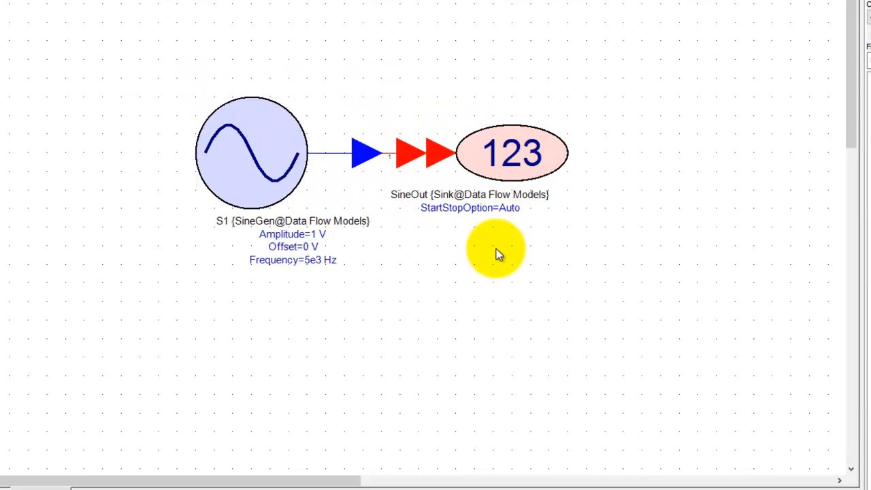
left_click(512, 153)
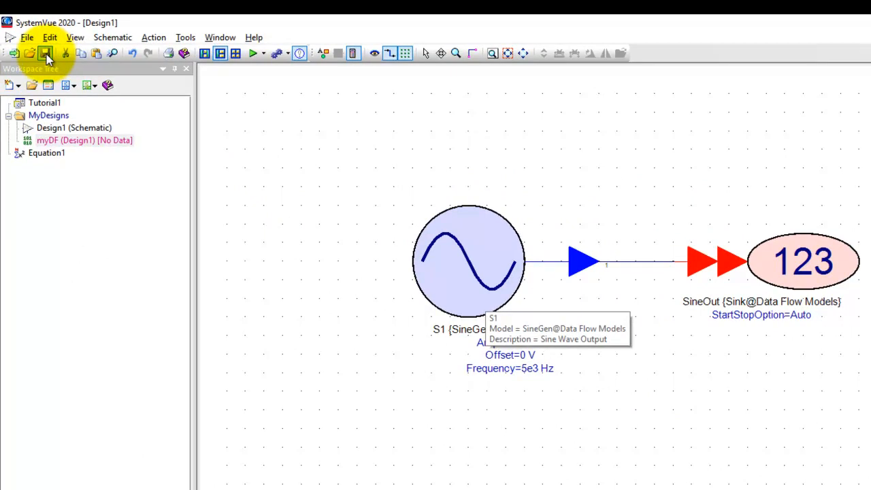
mouse_move(77, 110)
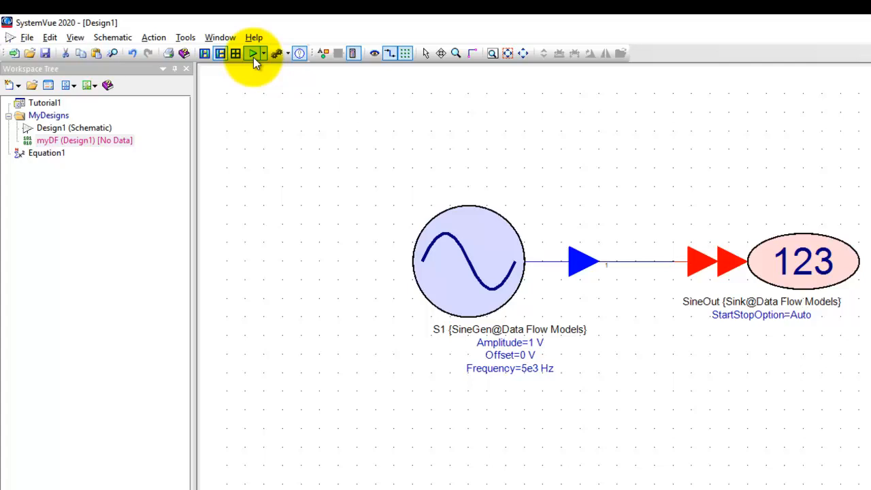
Run the myDF analysis now so the myData dataset is produced
left_click(253, 54)
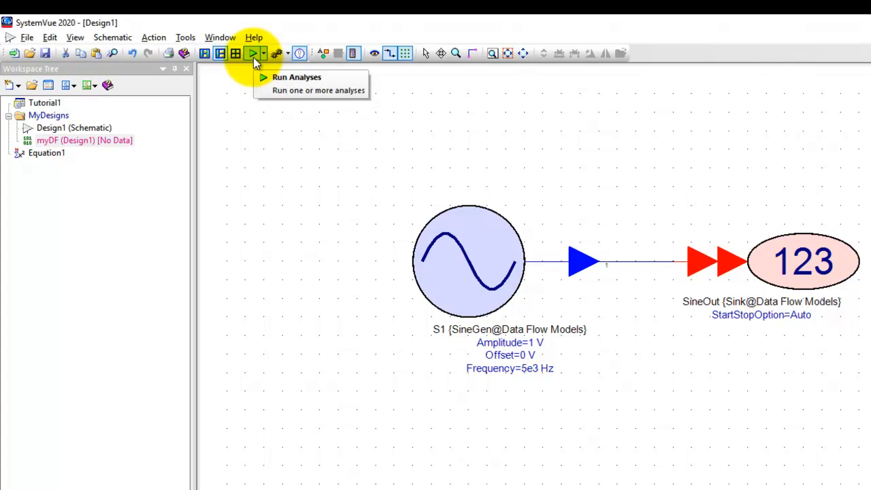
right_click(61, 140)
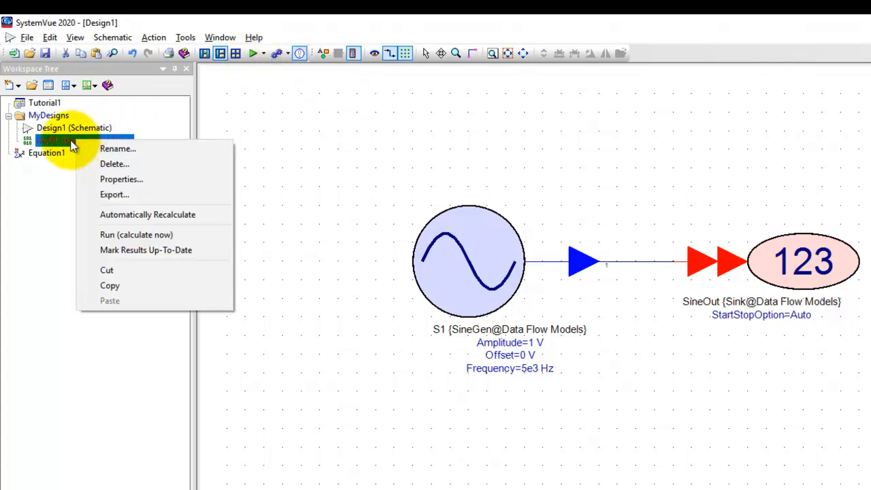
left_click(136, 234)
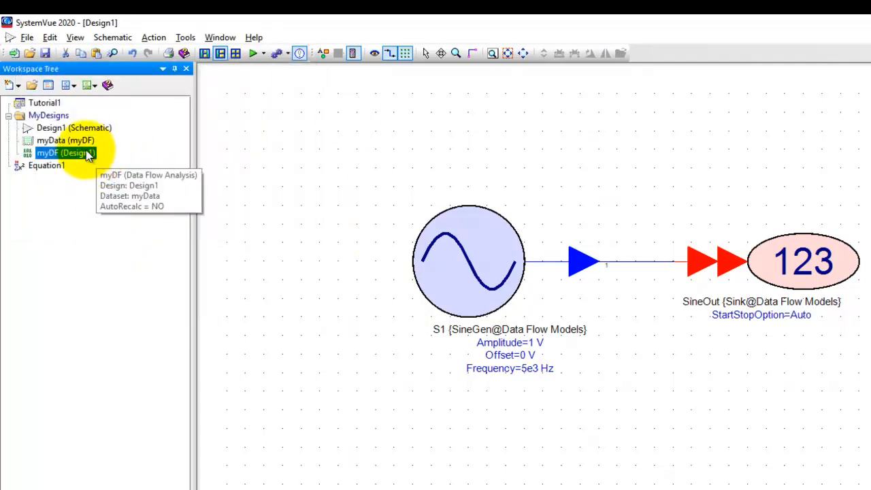
left_click(66, 140)
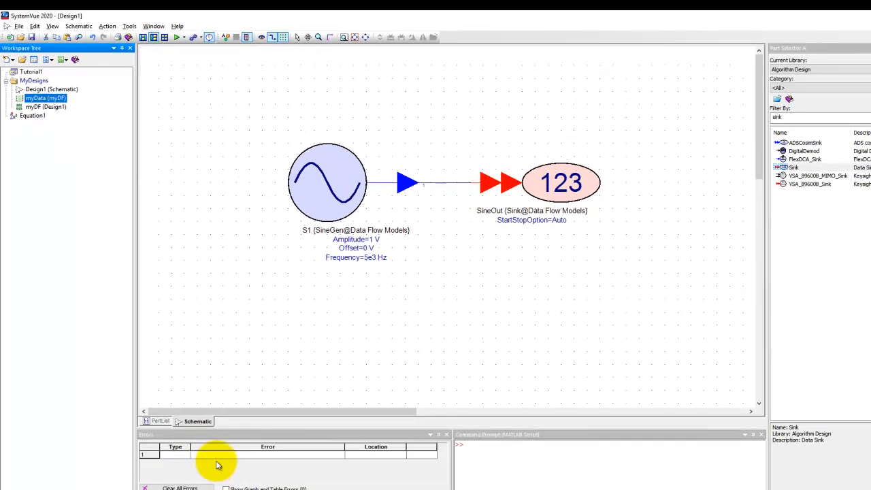
mouse_move(118, 230)
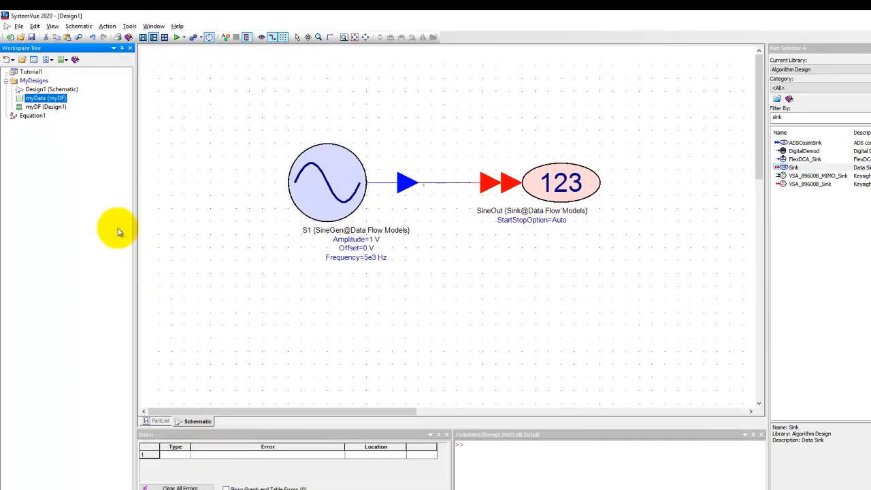
mouse_move(42, 98)
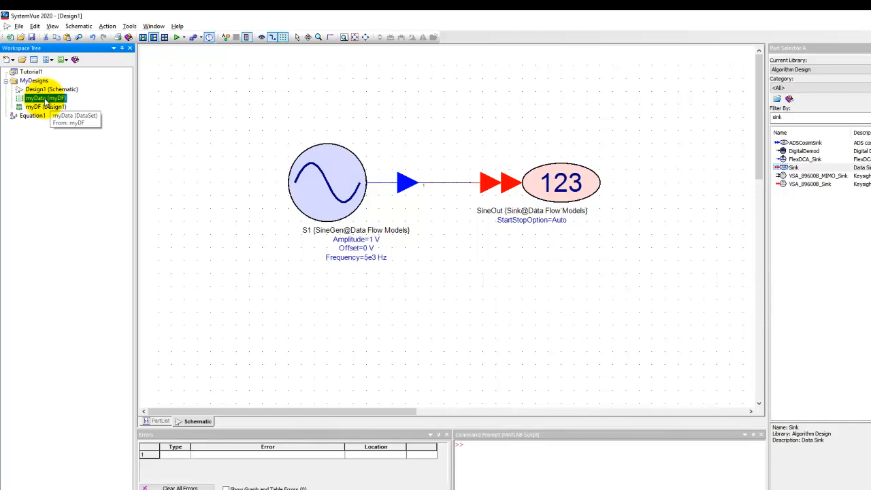
Show the SineOut values against SineOut_Time in the myData table
double_click(43, 98)
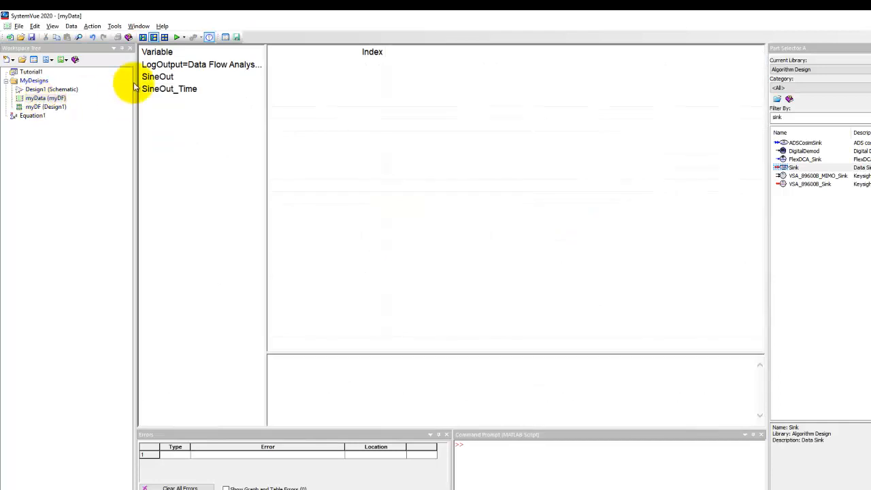
left_click(158, 76)
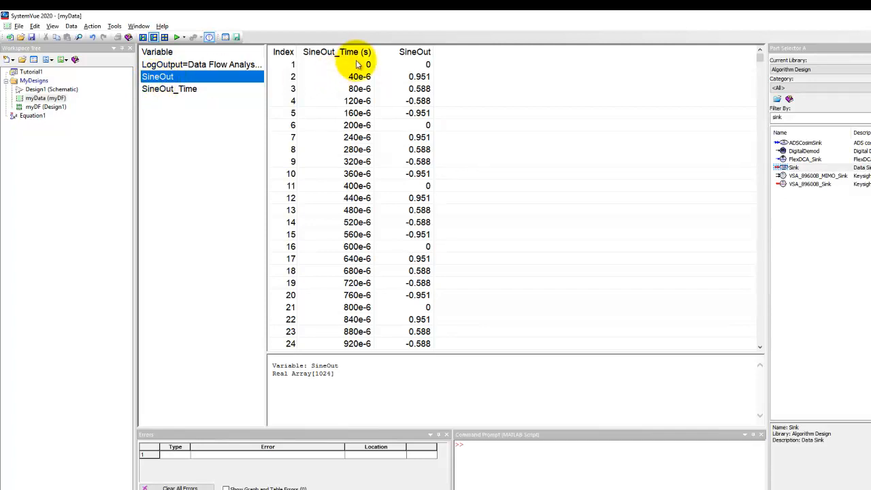
mouse_move(409, 235)
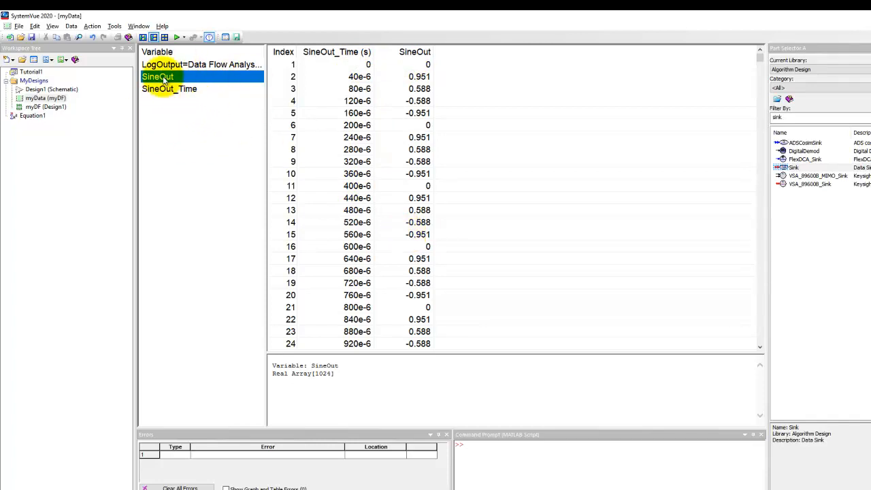
Add the SineOut variable to a new amplitude-versus-time graph
right_click(158, 76)
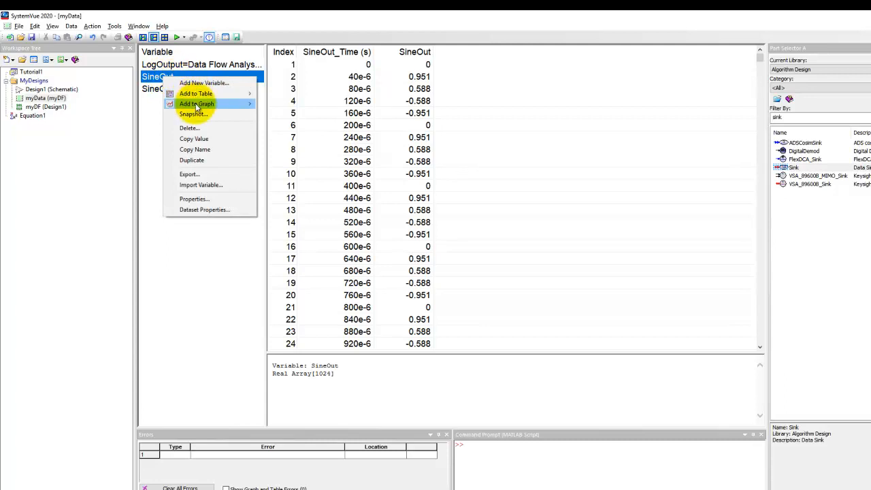
mouse_move(196, 103)
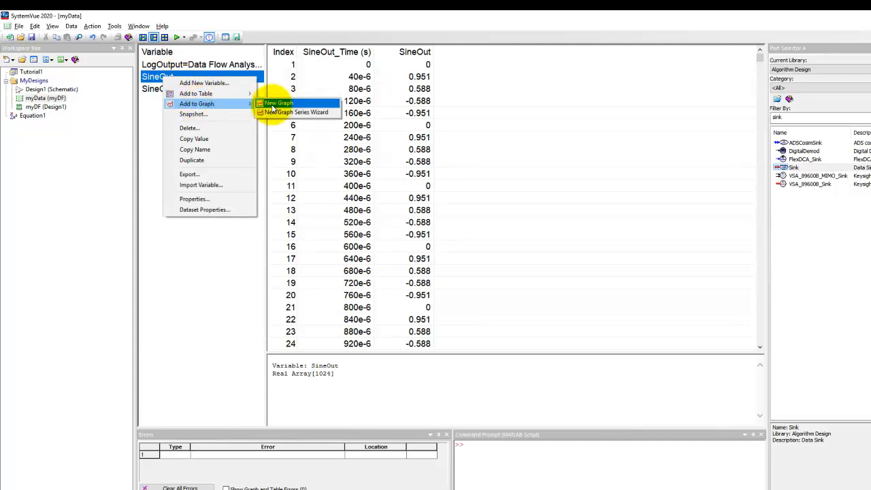
left_click(278, 104)
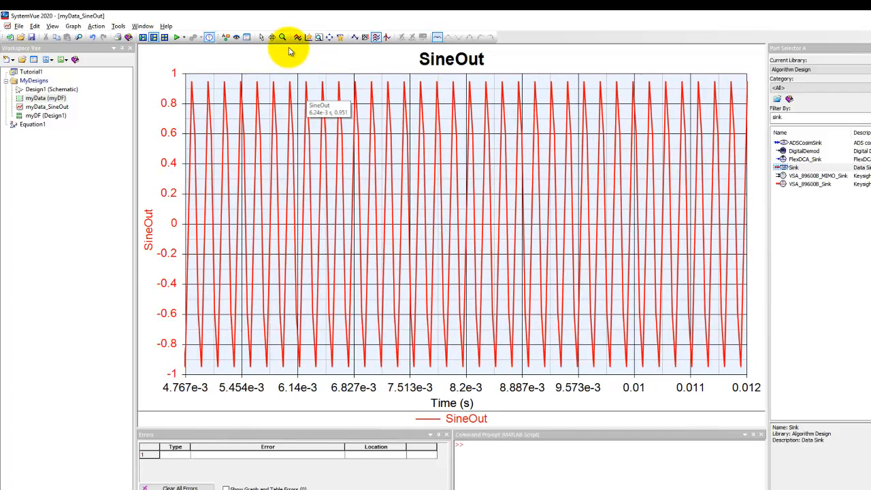
mouse_move(283, 37)
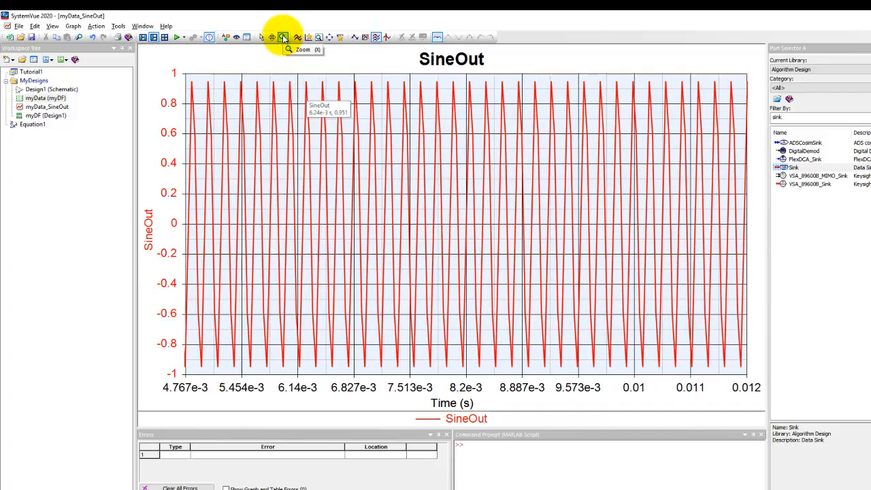
mouse_move(289, 72)
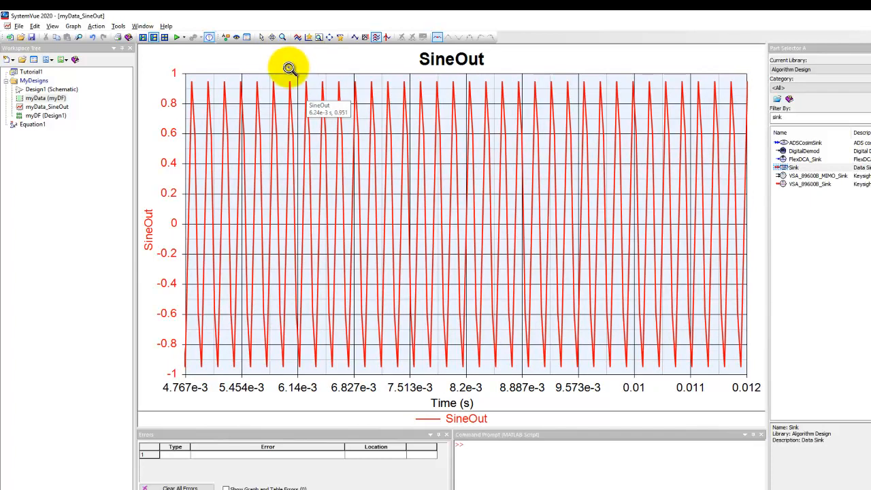
Zoom into the waveform around 6.1e-3 to 7.5e-3 s, then fit the full trace in view
left_click_drag(289, 68, 384, 374)
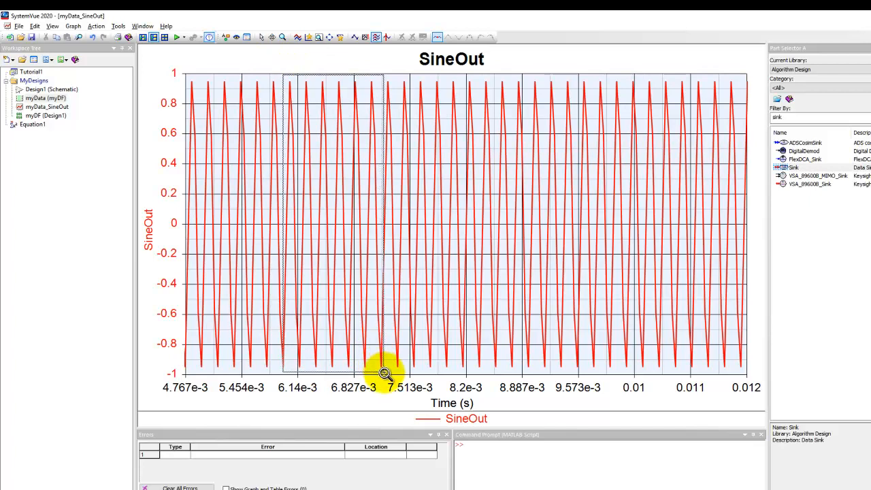
left_click_drag(283, 75, 384, 375)
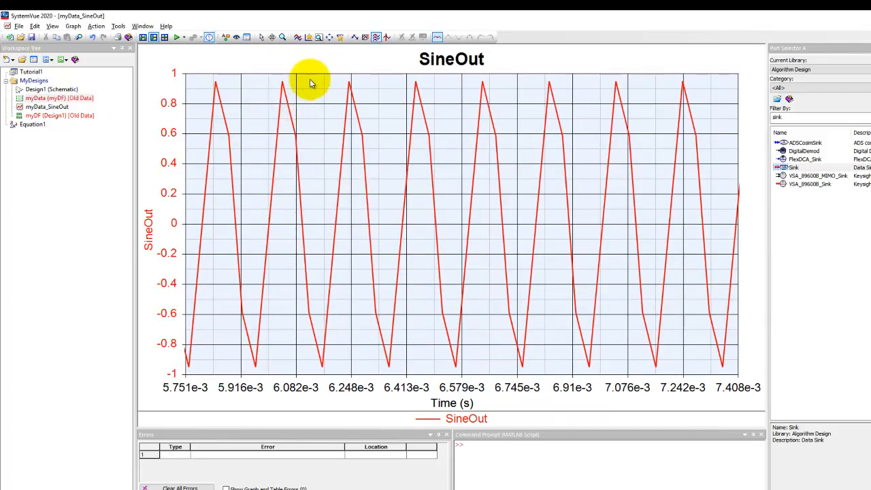
mouse_move(327, 35)
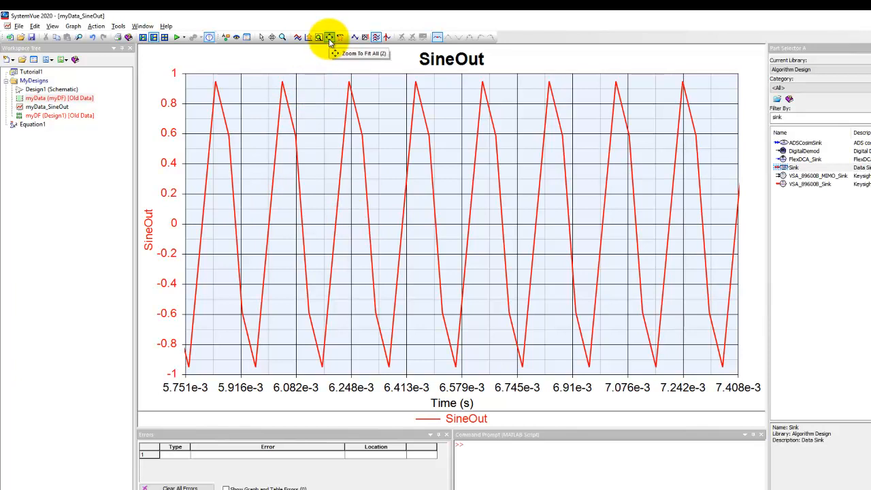
left_click(330, 33)
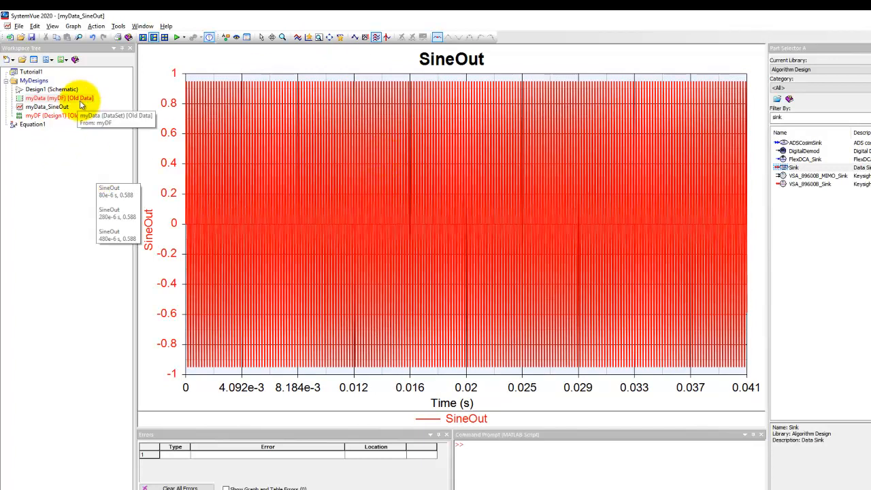
mouse_move(43, 150)
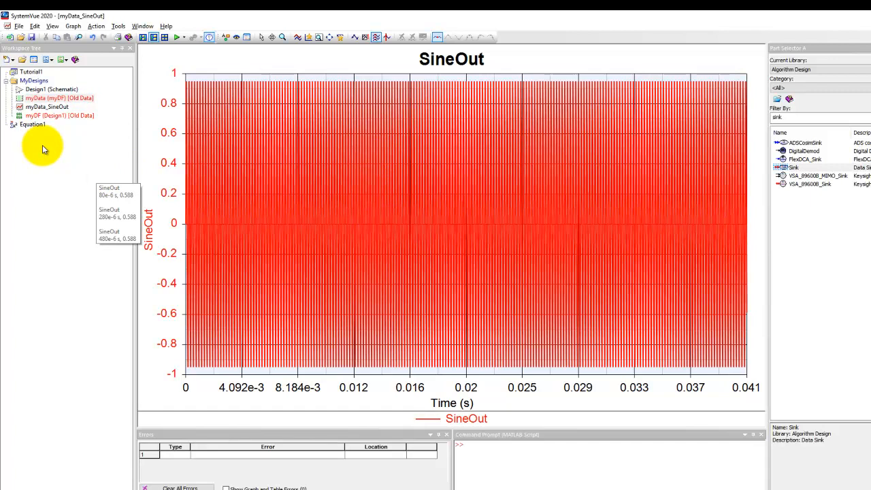
mouse_move(42, 166)
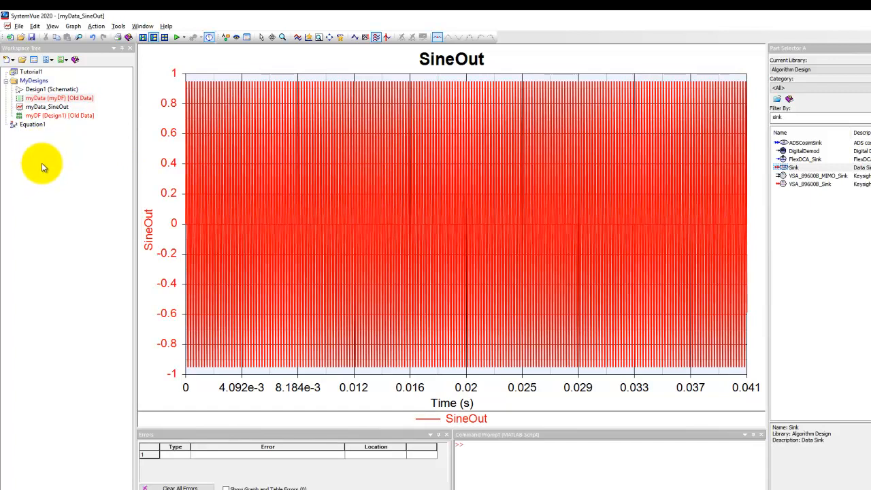